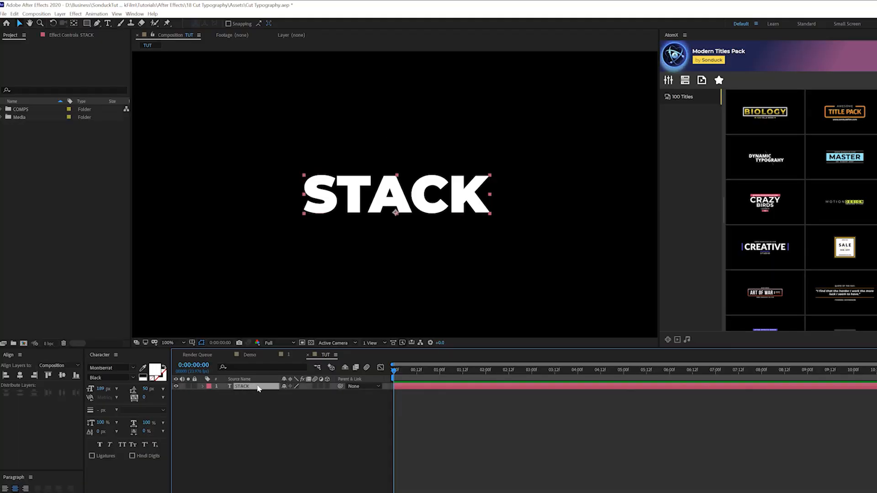
Pre-compose the STACK text layer into a Title Placeholder composition, moving all attributes
right_click(241, 387)
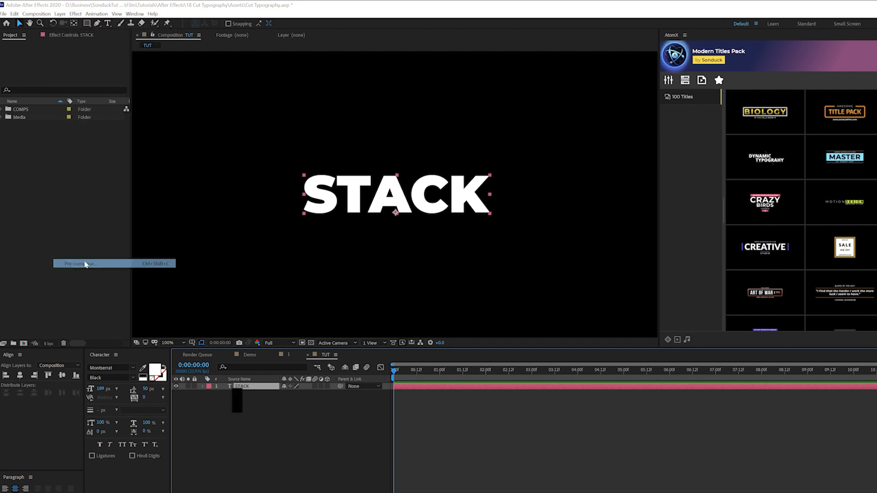
left_click(78, 263)
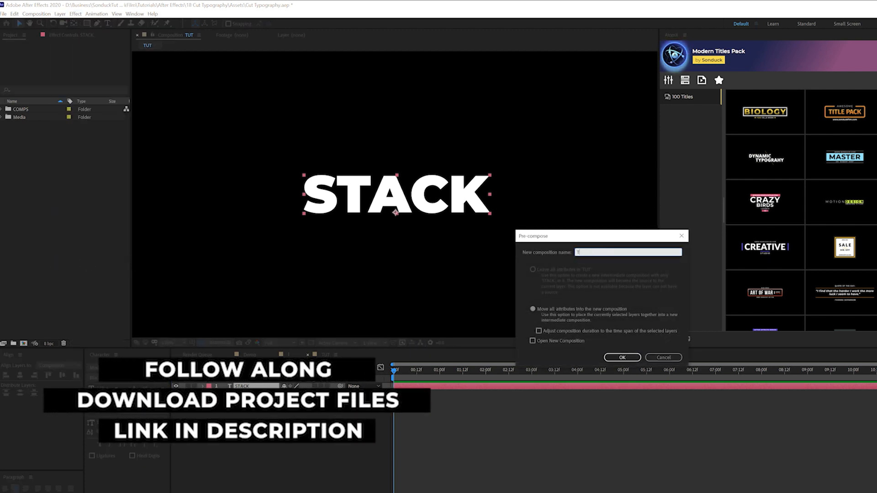
left_click(622, 357)
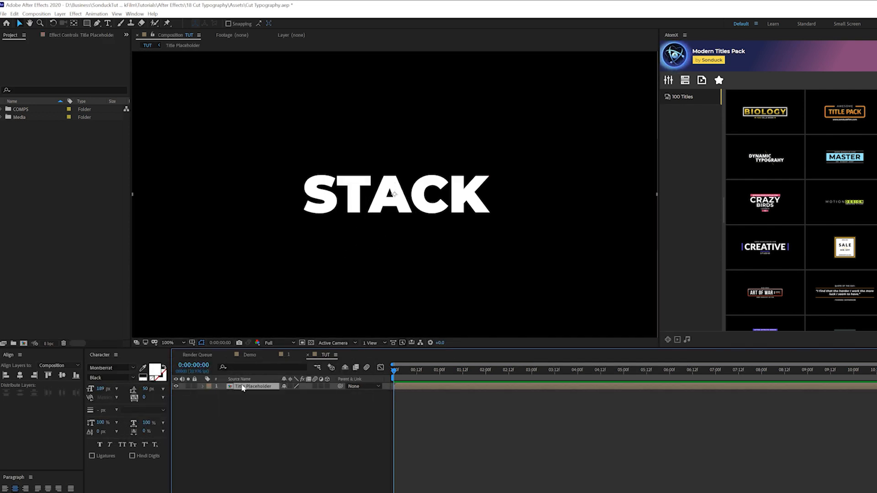
Duplicate Title Placeholder and ease the copy's upward position move to start fast
left_click(14, 13)
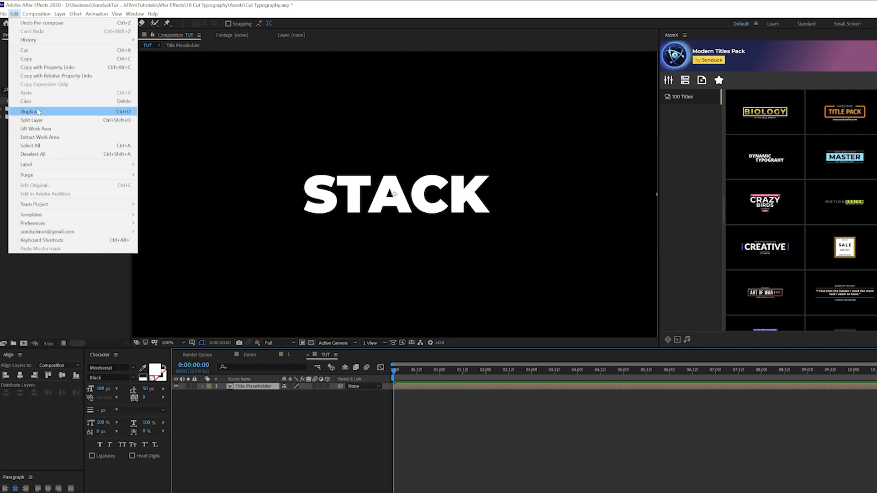
left_click(29, 111)
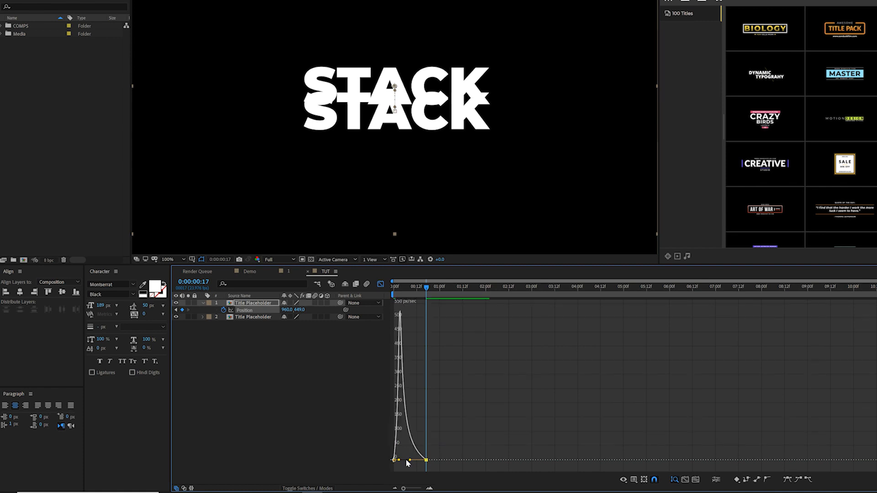
left_click_drag(425, 461, 395, 461)
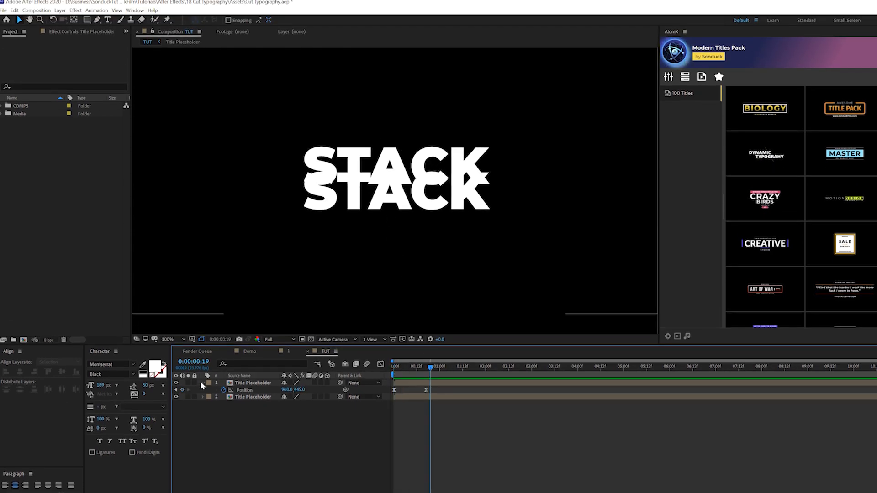
Duplicate the title layer again and shape the downward copy's eased speed curve
left_click(253, 390)
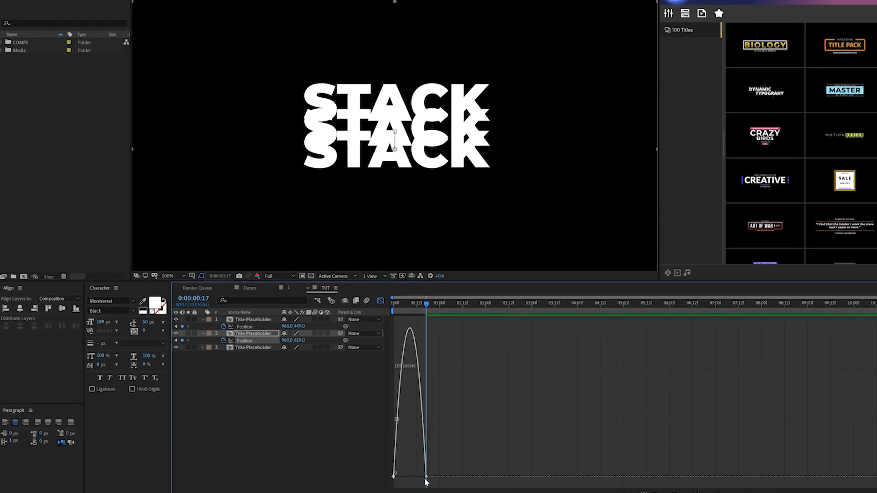
left_click_drag(424, 480, 409, 458)
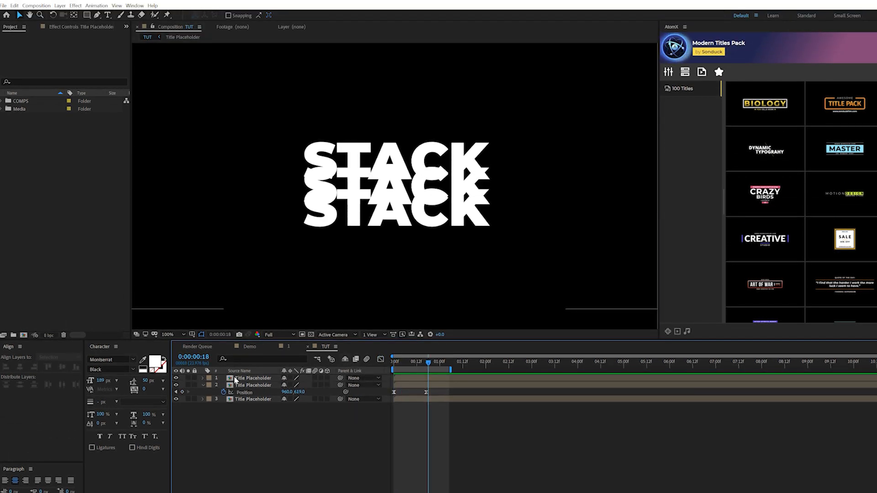
Pre-compose the moving copies as Top Title Animation and Bottom Title Animation, moving all attributes
left_click(255, 379)
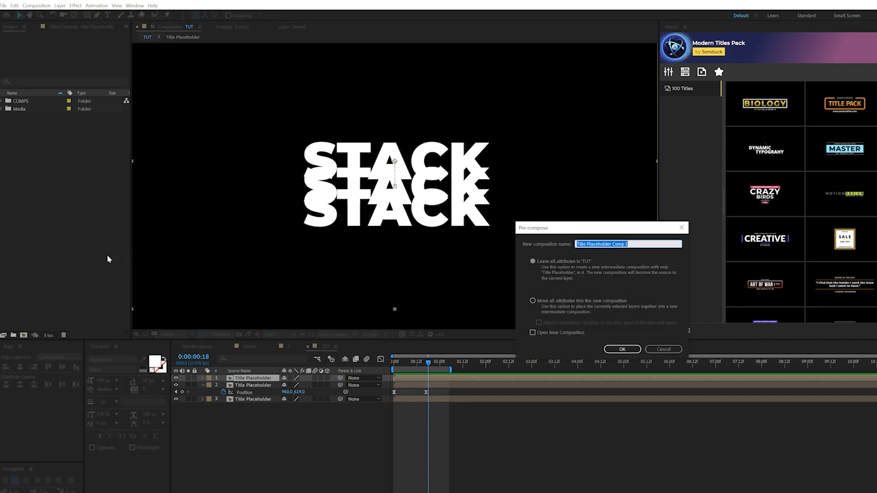
type("Top Title Animation")
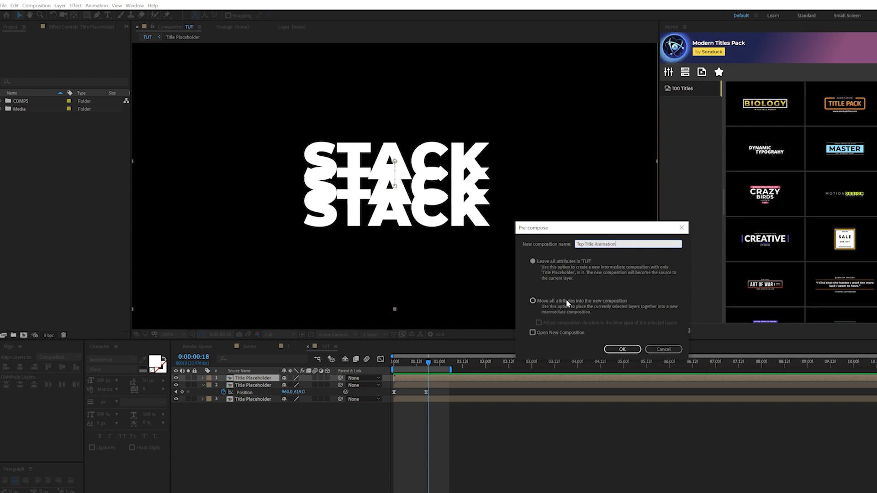
left_click(621, 349)
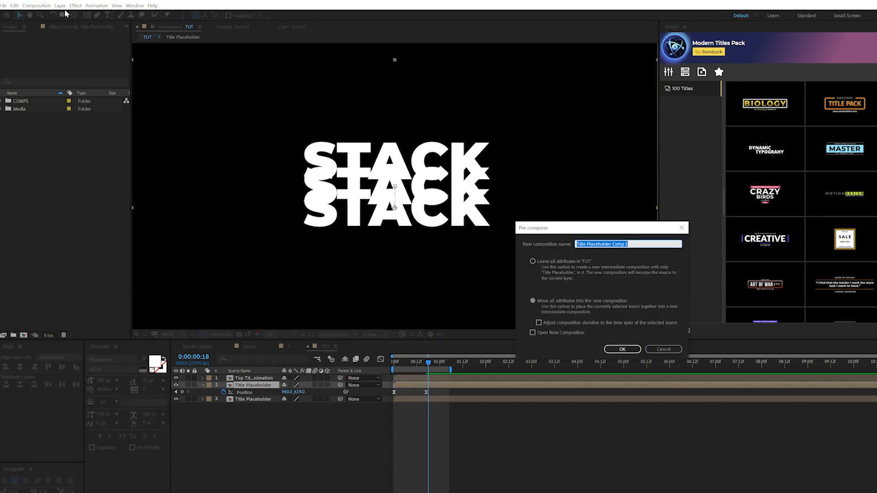
type("Bottom Title")
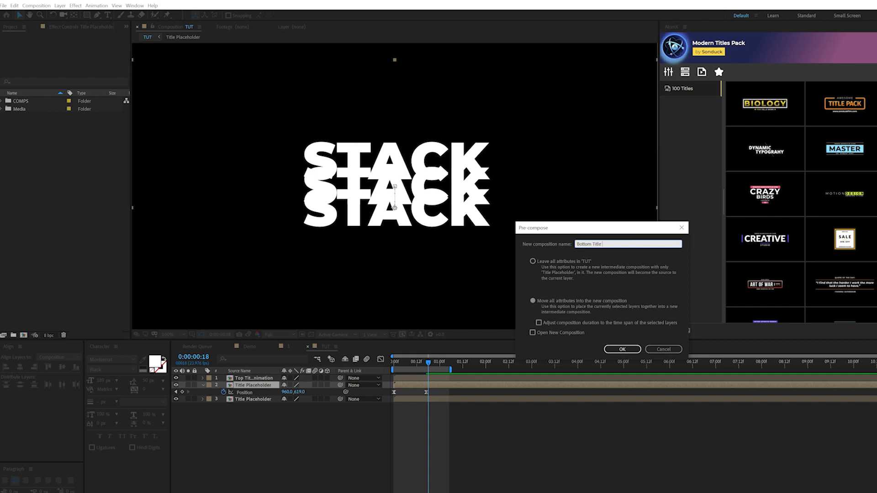
left_click(622, 349)
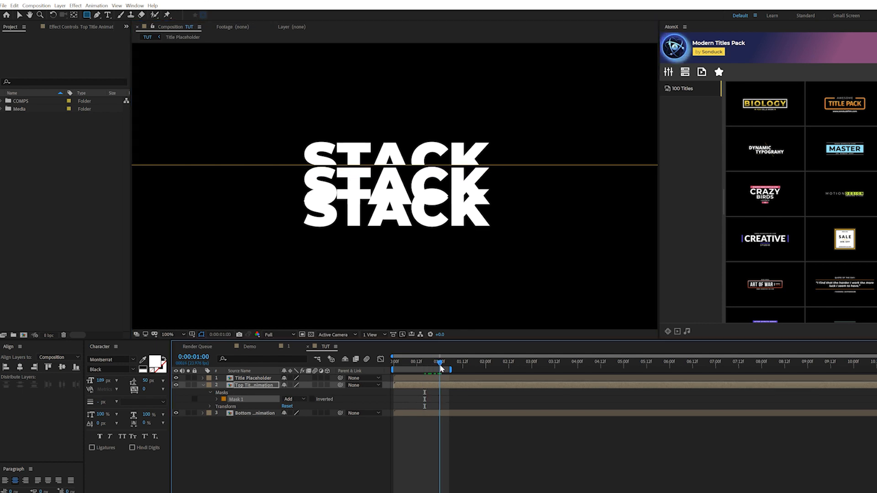
Scrub the timeline to check the masked cut, then enter the bottom title animation precomp
left_click_drag(440, 366, 433, 367)
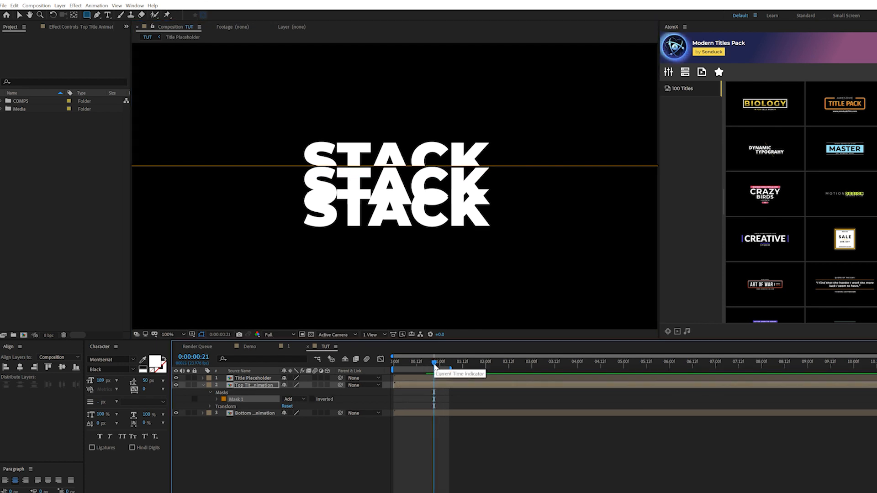
left_click_drag(441, 362, 420, 362)
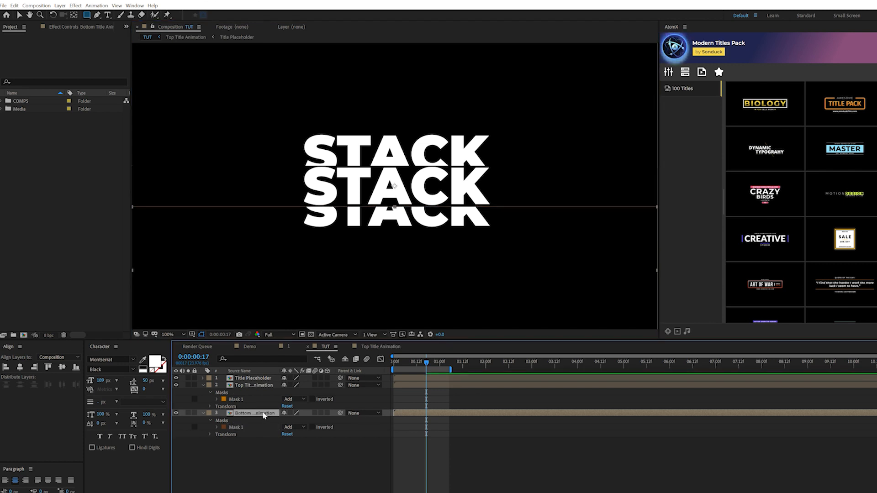
double_click(254, 413)
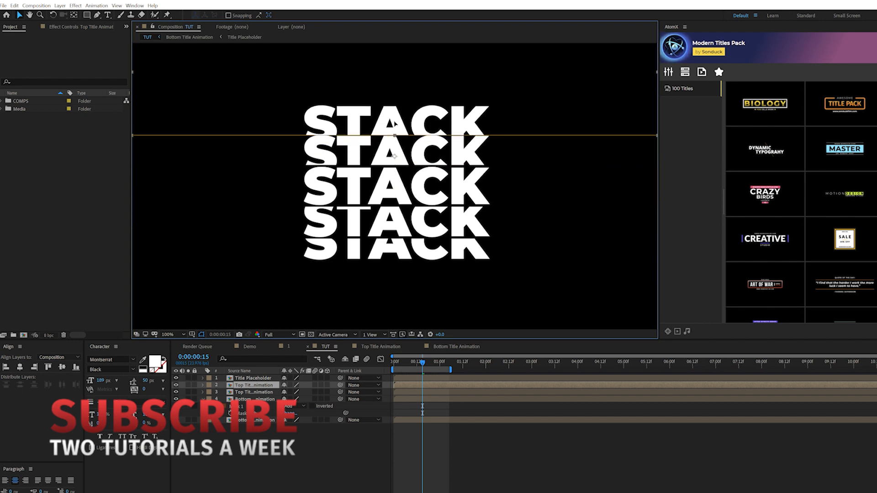
Duplicate the Top and Bottom Title Animation layers to stack five STACK rows
left_click(253, 384)
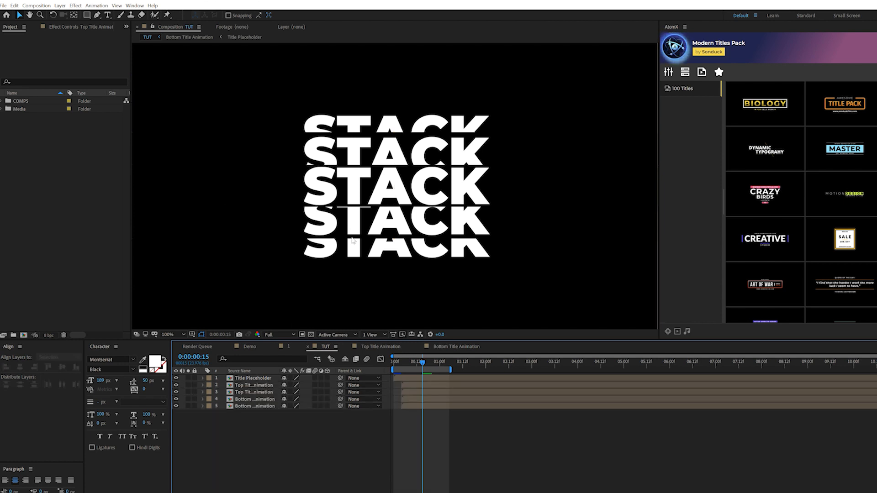
Drill into the nested Title Placeholder composition with the single STACK word
left_click(252, 385)
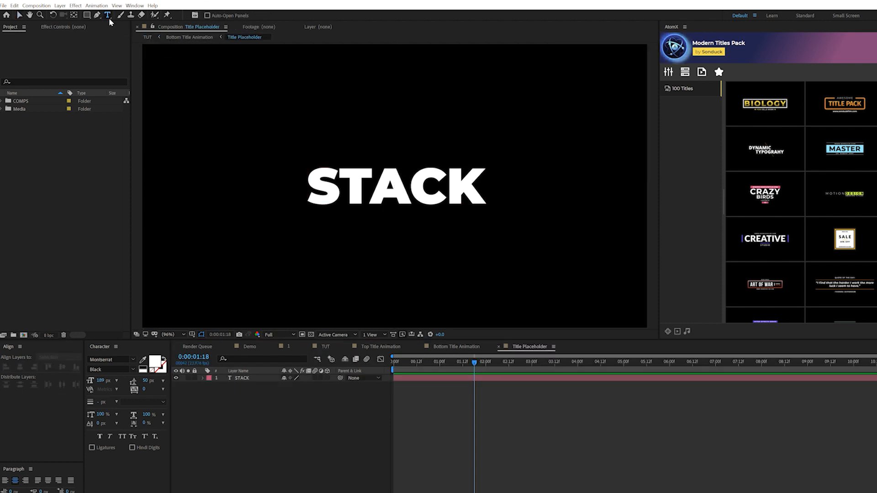
Change the placeholder word to LOGO, then view the Demo composition over boxing footage
left_click(396, 188)
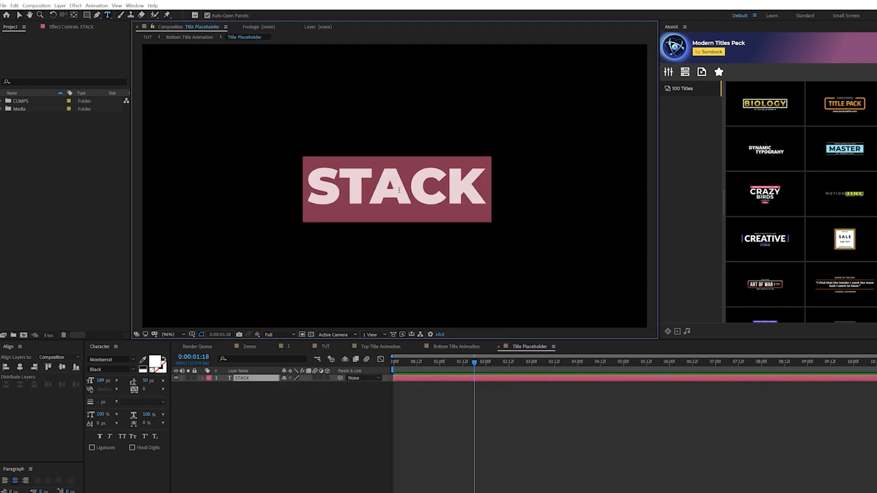
type("LOGO")
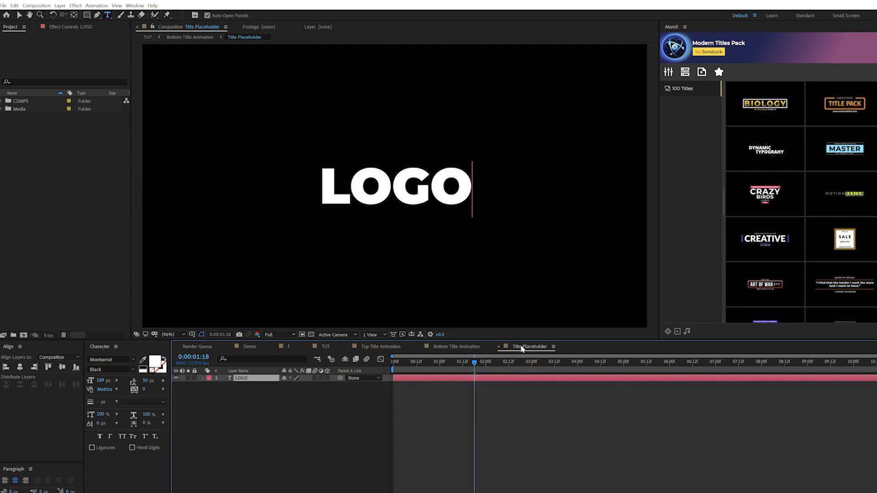
left_click(249, 346)
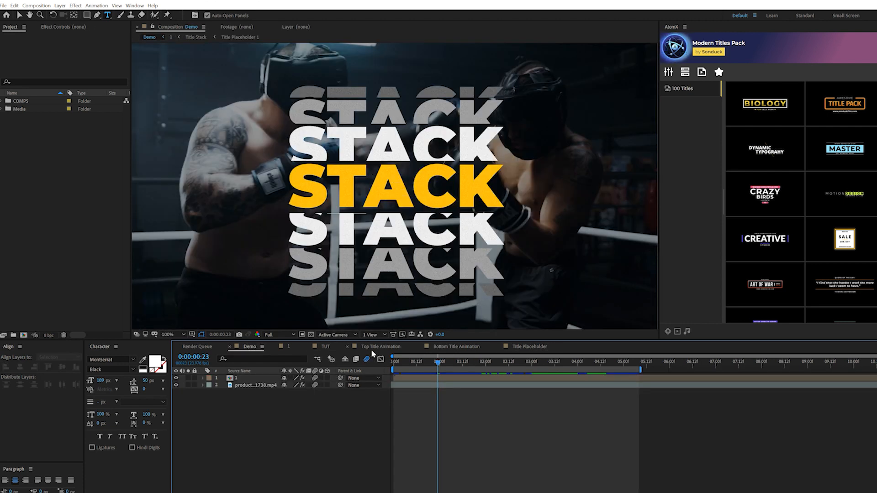
Fill the centre STACK red and the copies just above and below it light gray
left_click(327, 347)
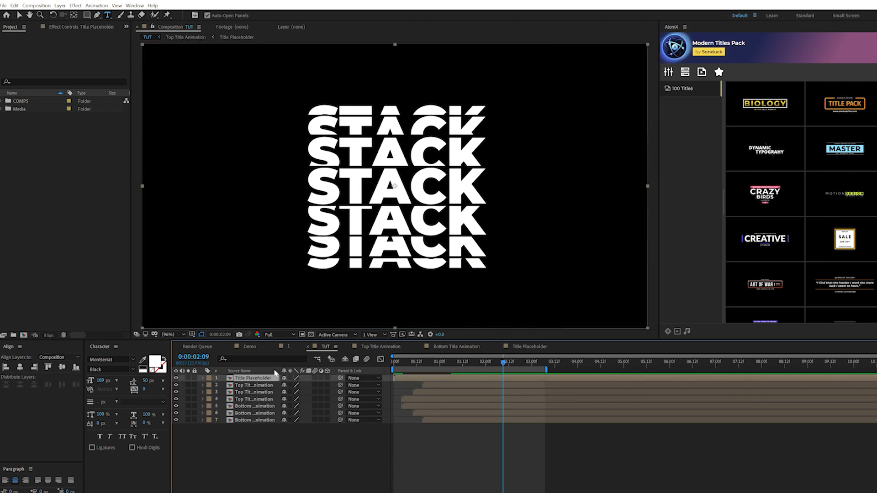
left_click(75, 6)
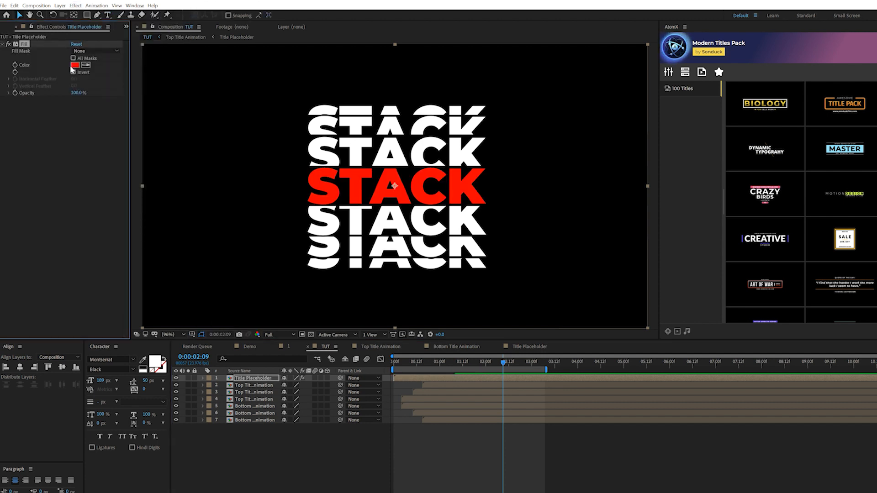
left_click(74, 65)
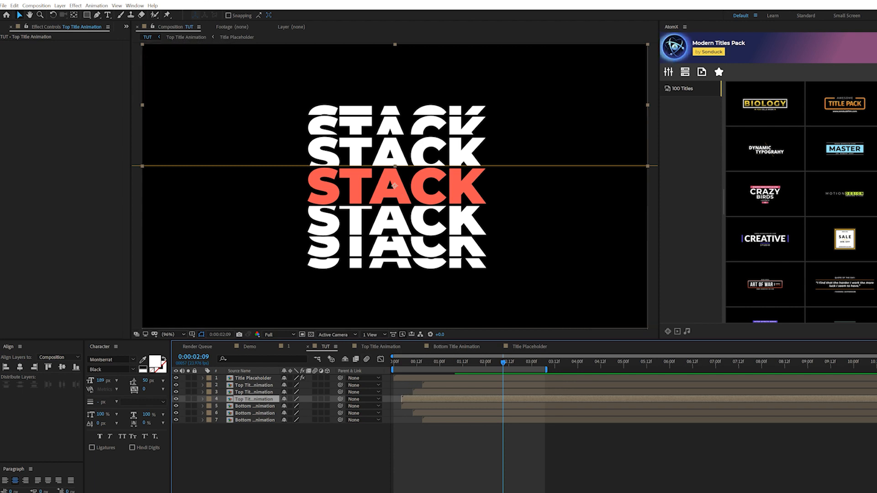
left_click(75, 5)
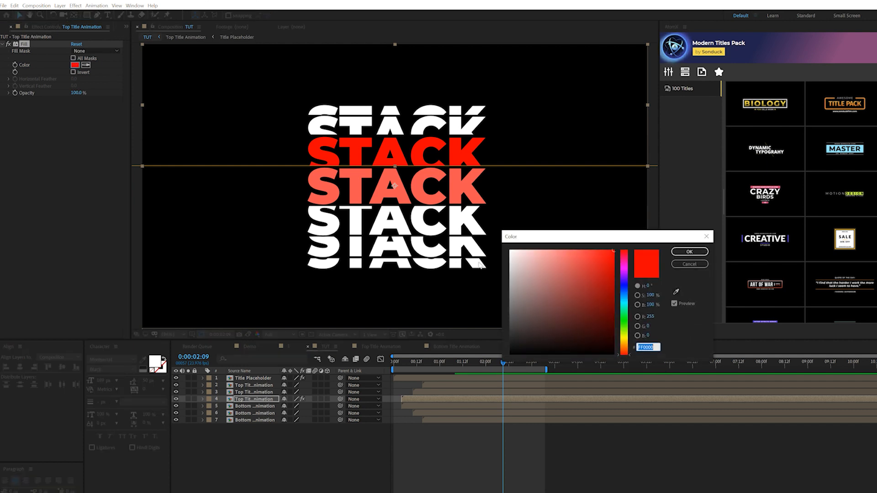
left_click(689, 251)
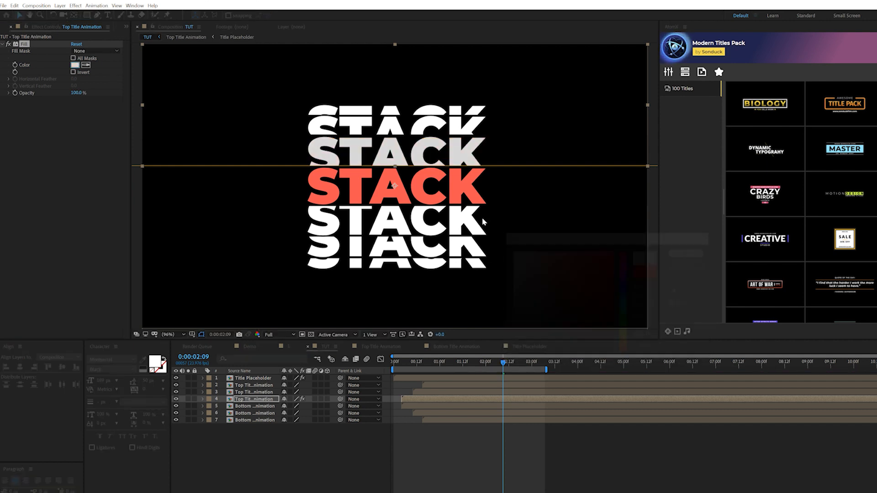
left_click(255, 406)
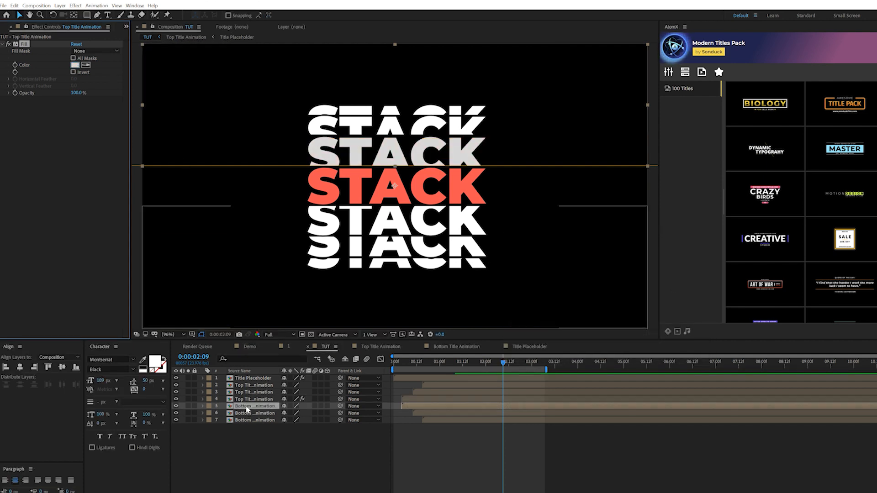
left_click(253, 405)
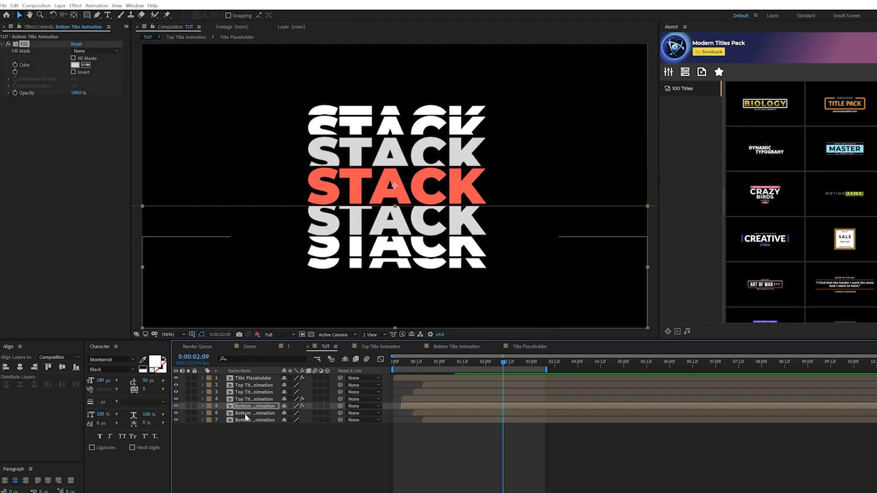
Fill the outer bottom and top STACK copies a darker gray
left_click(255, 413)
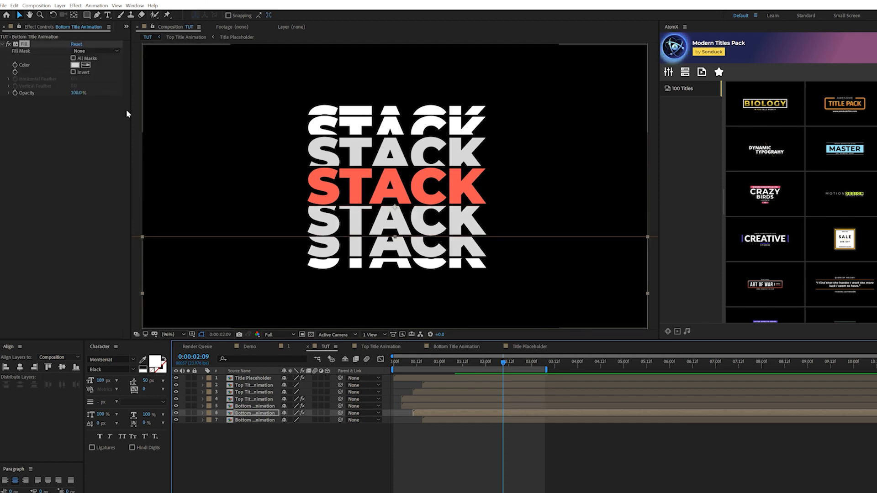
left_click(76, 64)
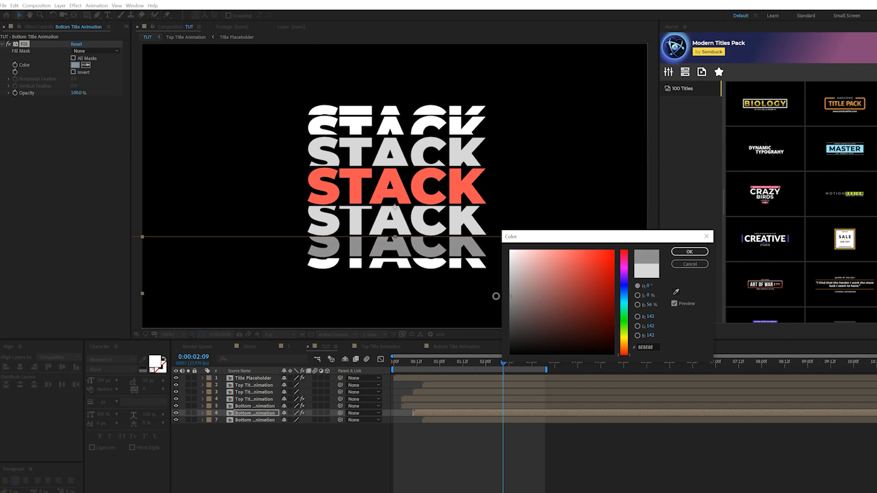
left_click(689, 252)
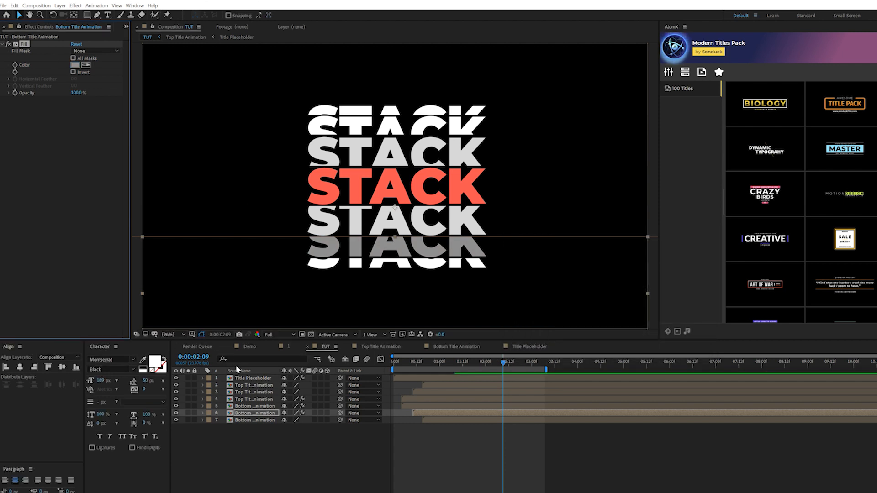
left_click(255, 392)
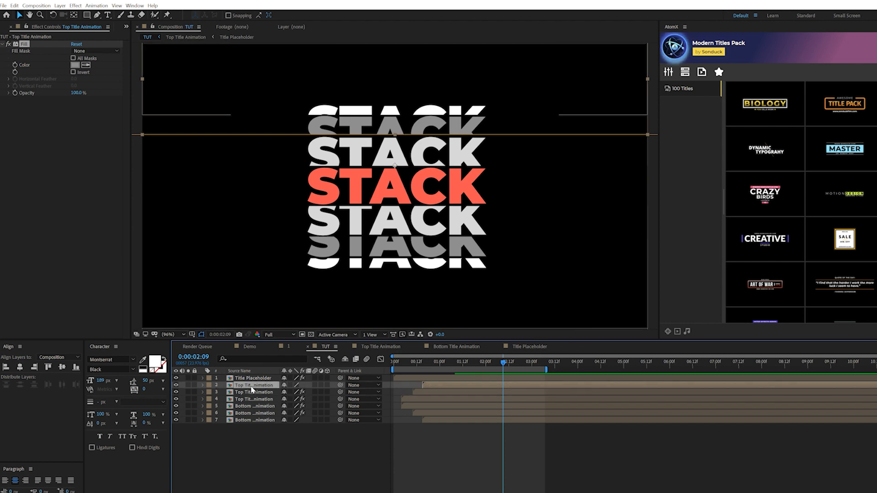
left_click(76, 64)
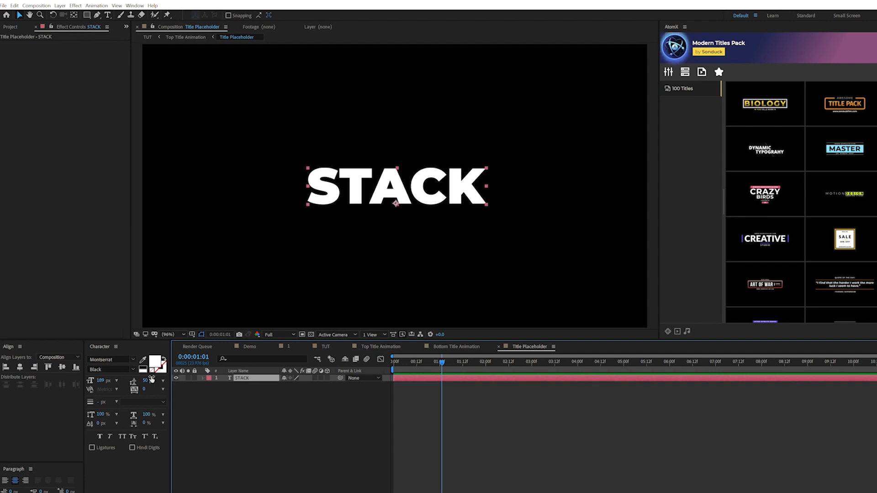
mouse_move(162, 364)
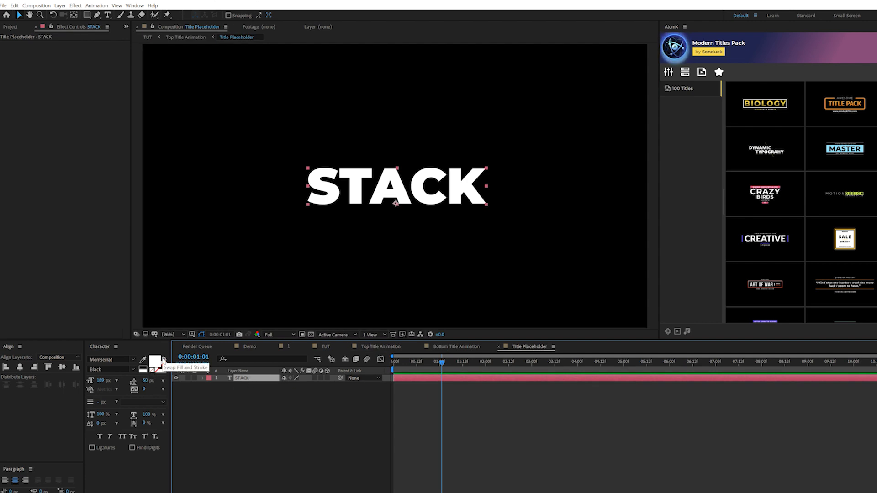
Swap fill and stroke to outline the STACK text, then rewind TUT to its opening frame
left_click(163, 362)
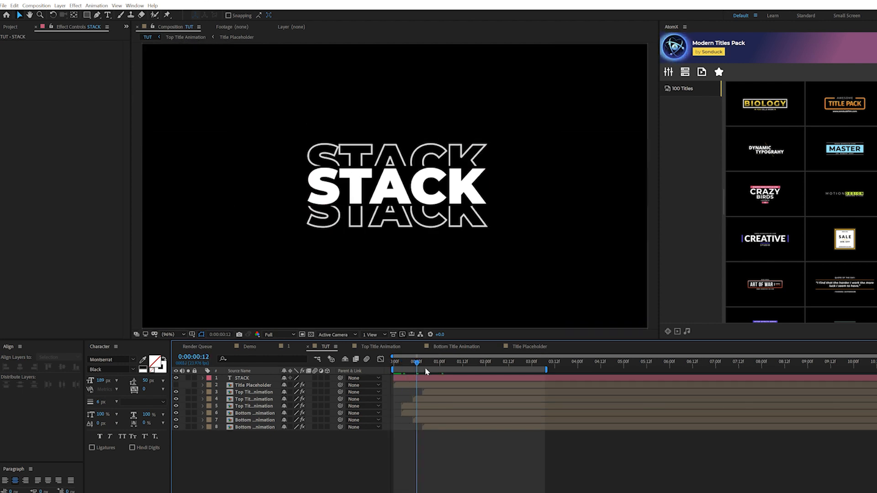
left_click(417, 362)
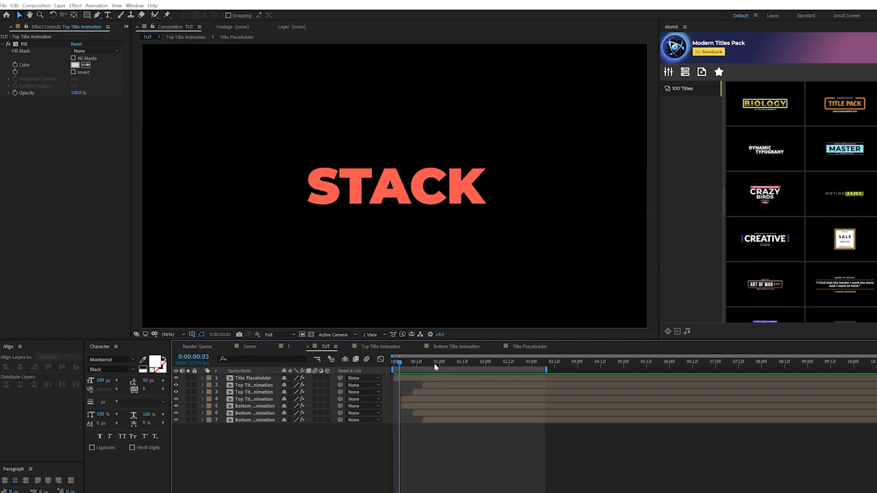
Precompose the stacked title layers into a new composition named 'Title'
left_click_drag(397, 365, 485, 365)
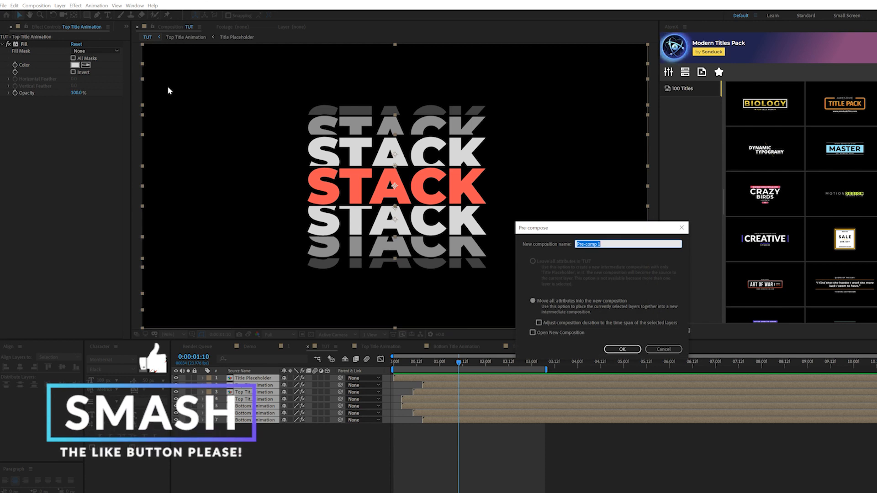
type("Title")
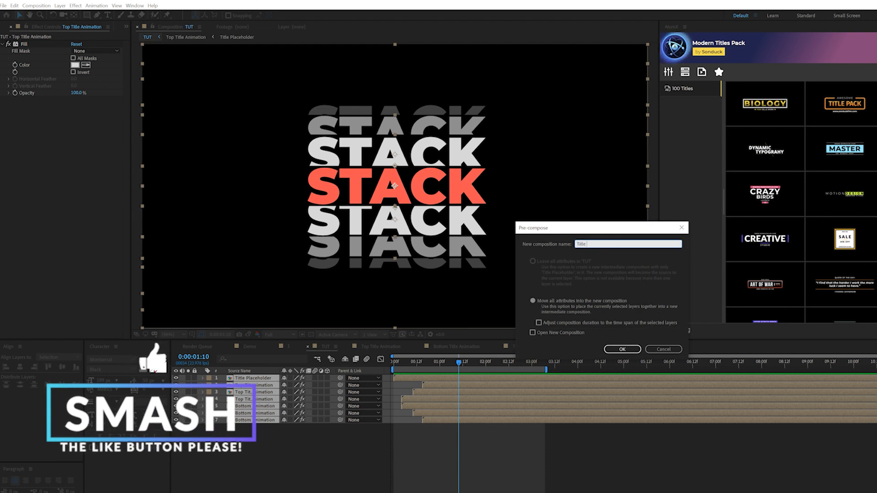
left_click(622, 351)
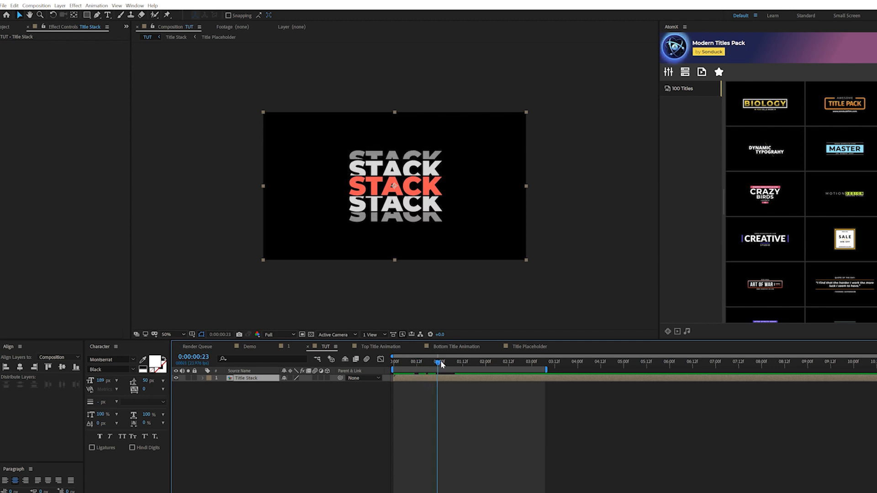
Time-reverse a duplicated Title Stack copy and shift it later so the copies play end to end
left_click(456, 362)
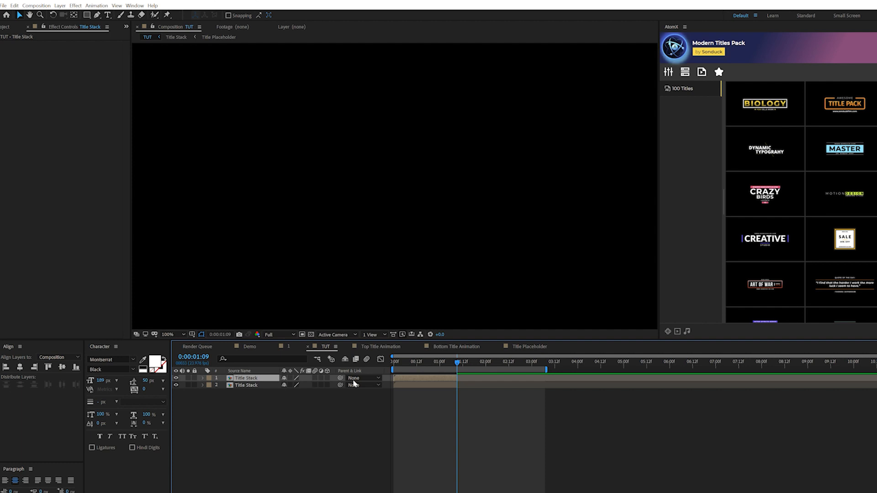
right_click(245, 379)
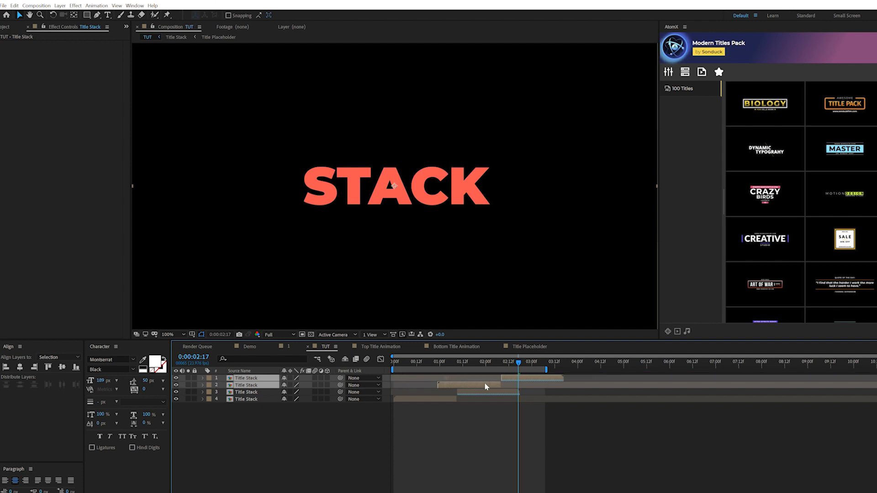
left_click_drag(519, 362, 642, 361)
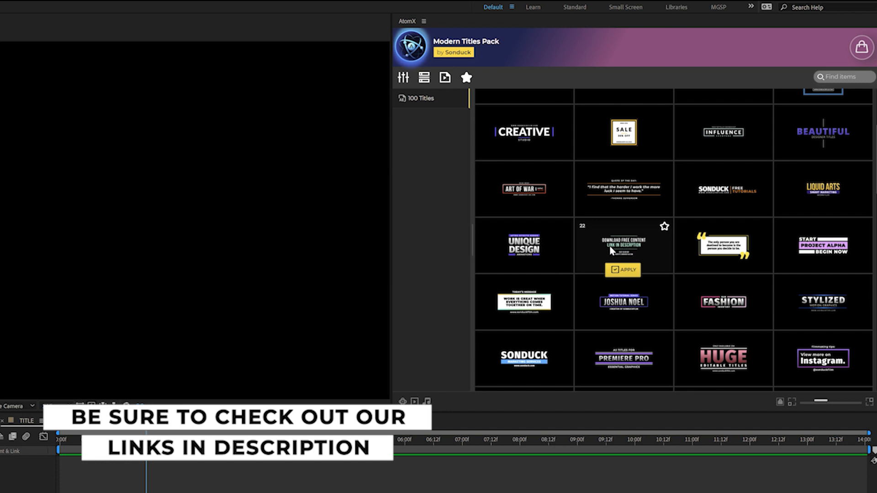
Apply the Crazy Birds title template from the Modern Titles Pack grid
scroll("up", 3)
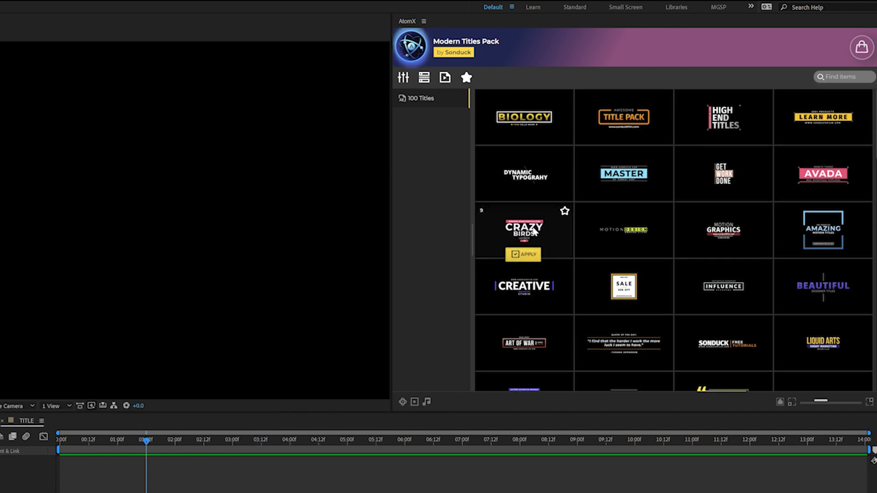
left_click(522, 255)
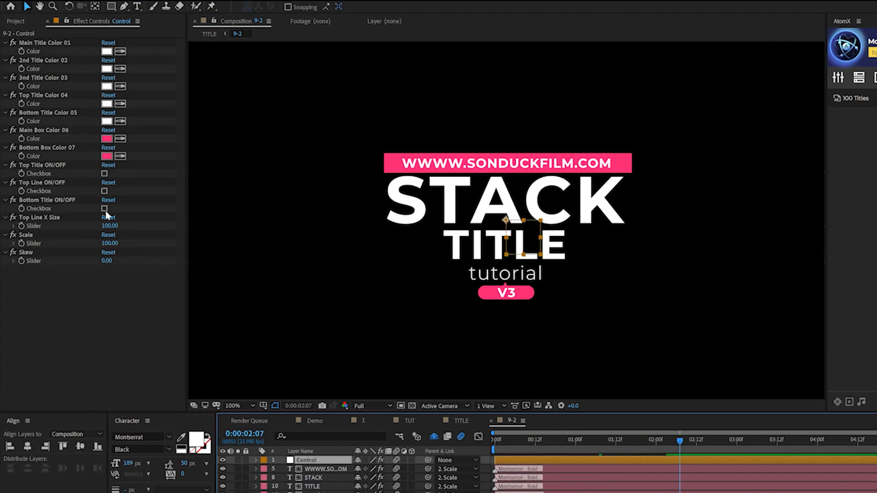
Turn the Bottom Title off and set the Main Box Color to yellow
left_click(104, 208)
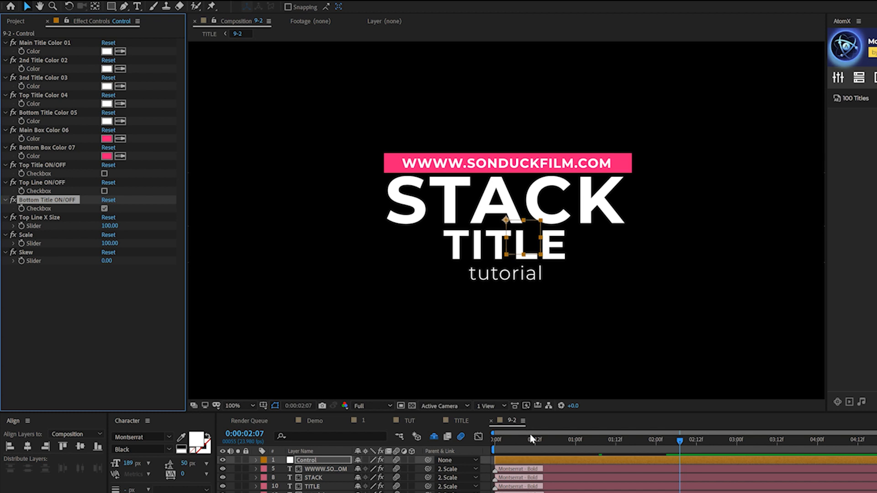
left_click(477, 438)
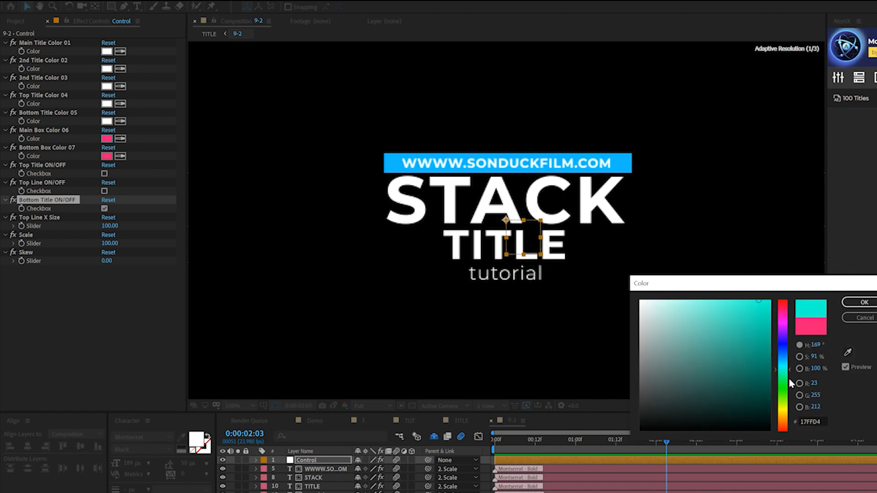
left_click(724, 291)
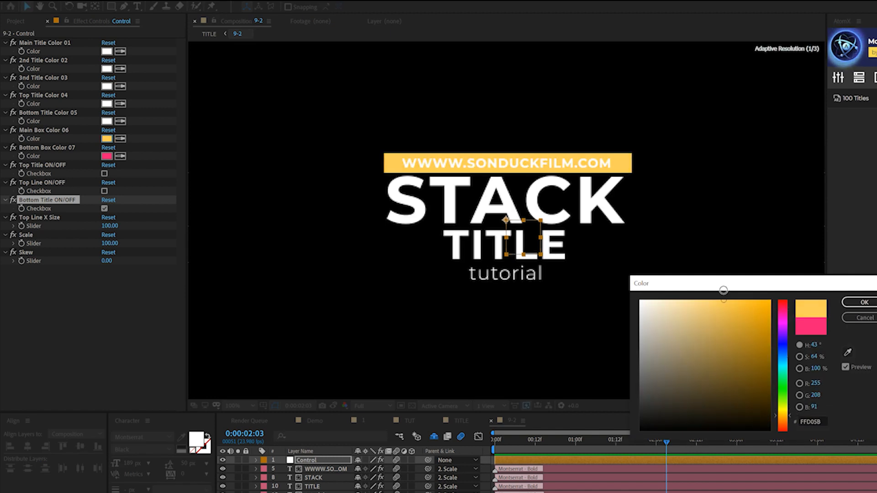